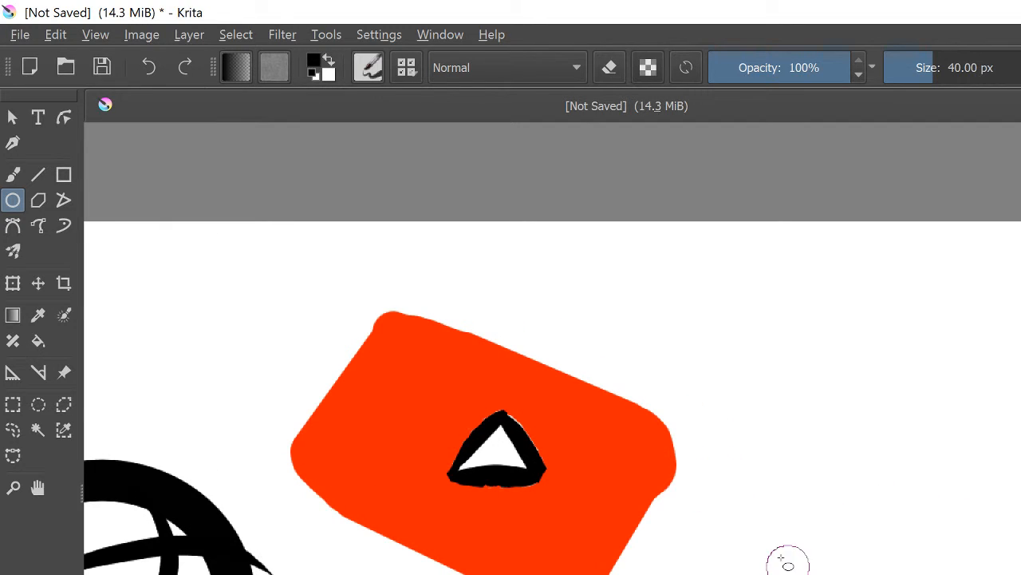
Draw a black ring as a second wheel and move it onto the red body's left end
drag(785, 558, 966, 535)
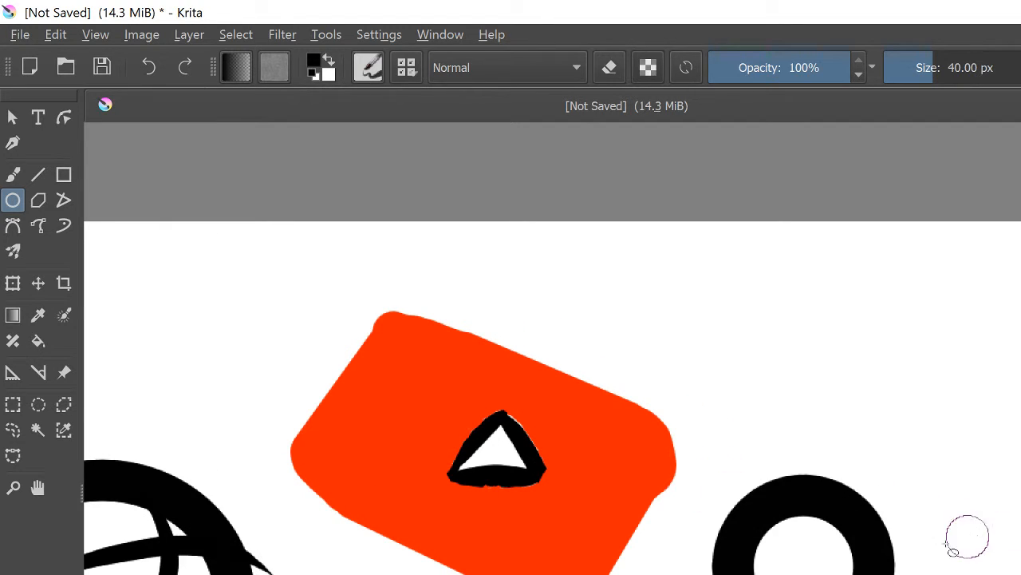
click(13, 405)
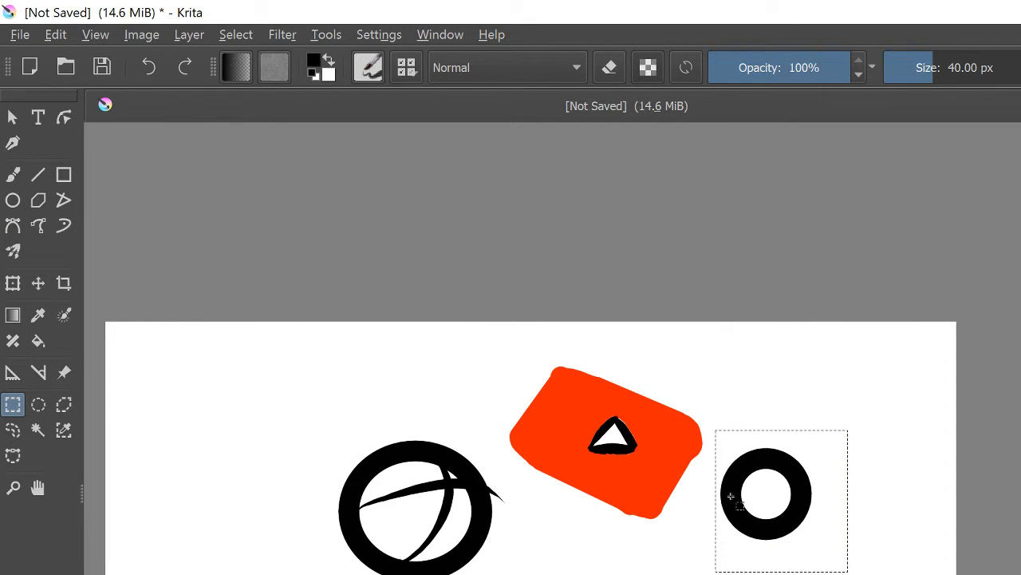
drag(766, 493, 552, 444)
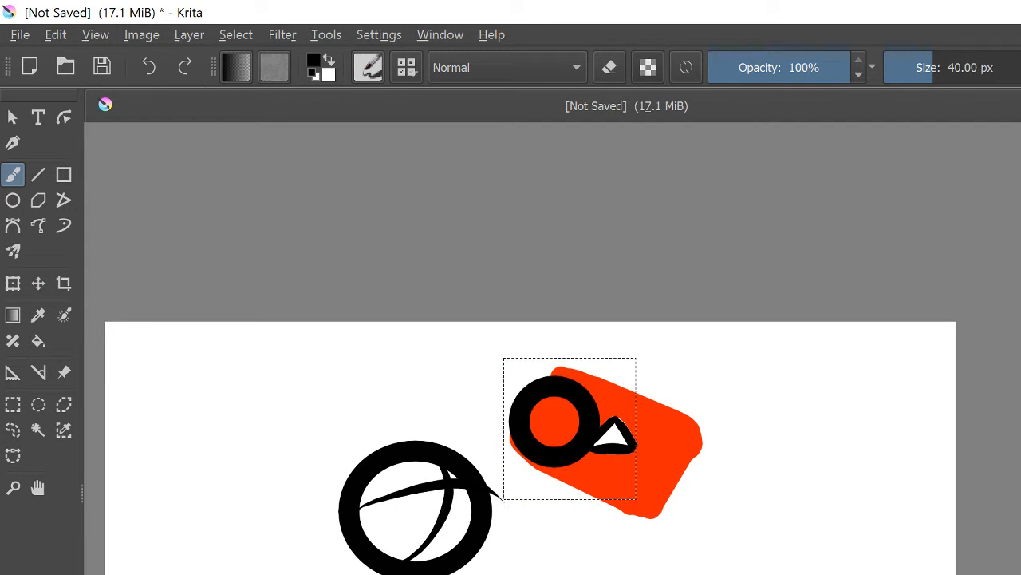
mouse_move(300, 463)
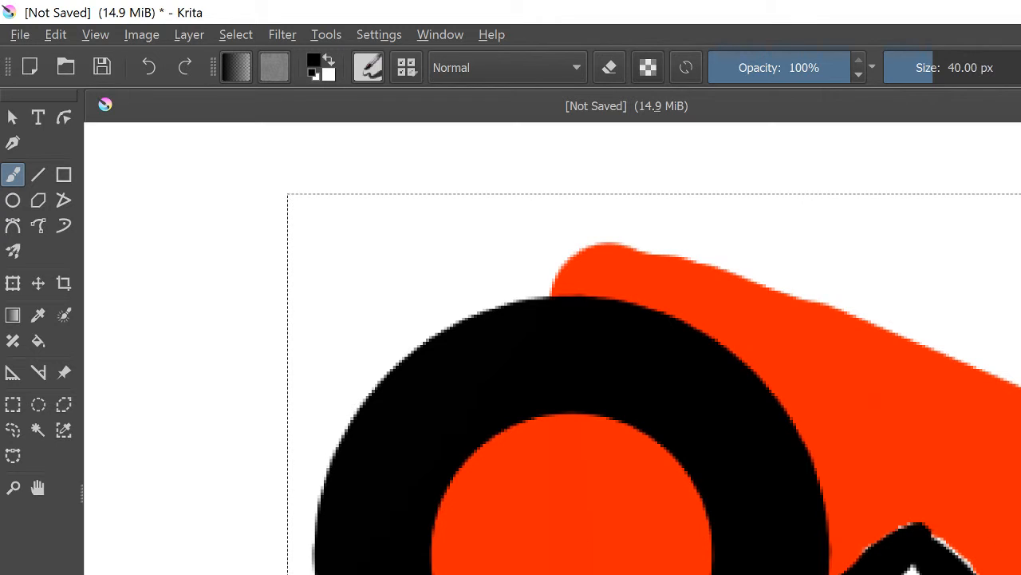
mouse_move(557, 402)
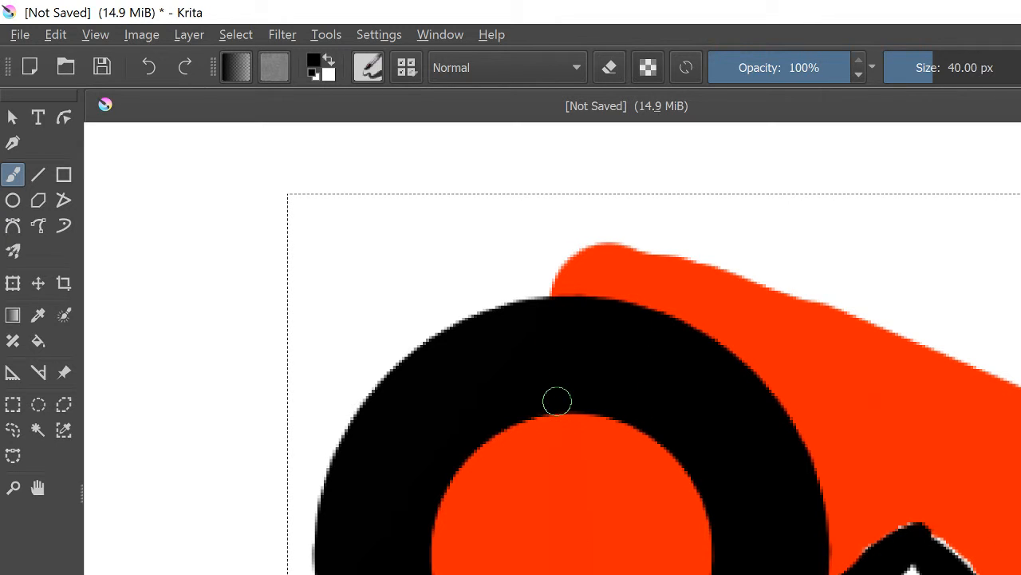
drag(555, 407, 514, 519)
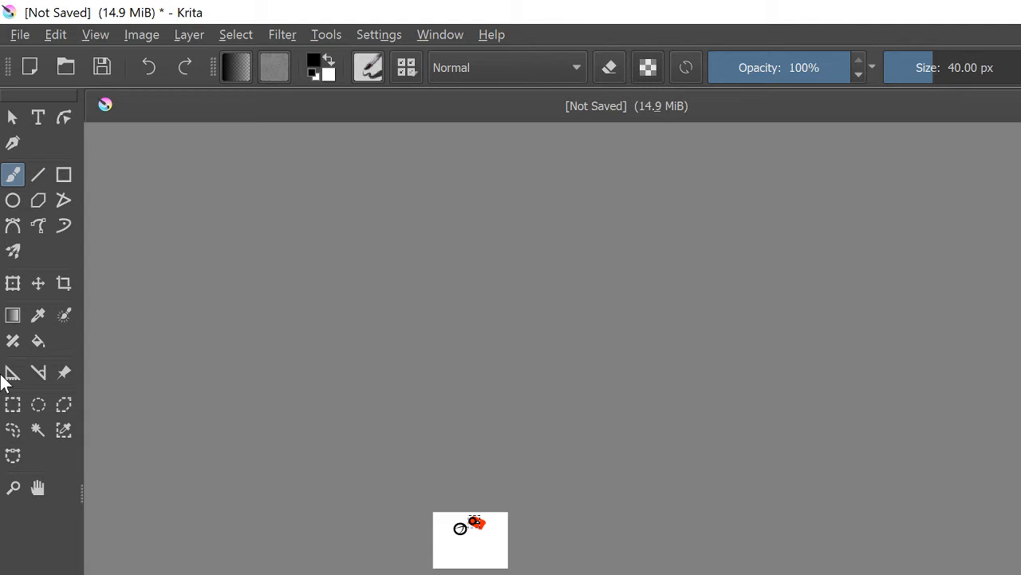
Switch to the Rectangular Selection tool before drawing inside the front wheel
click(13, 406)
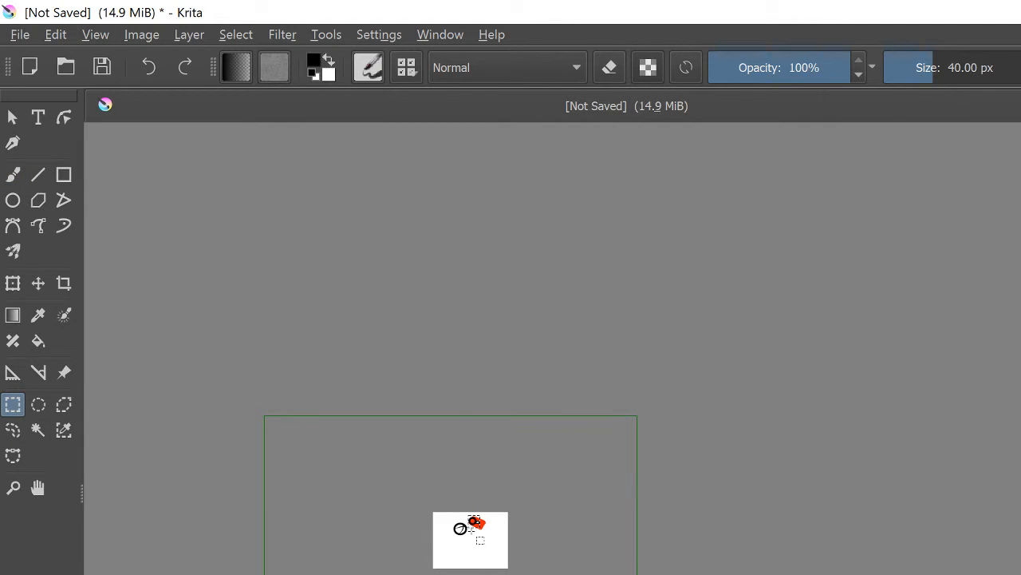
mouse_move(530, 559)
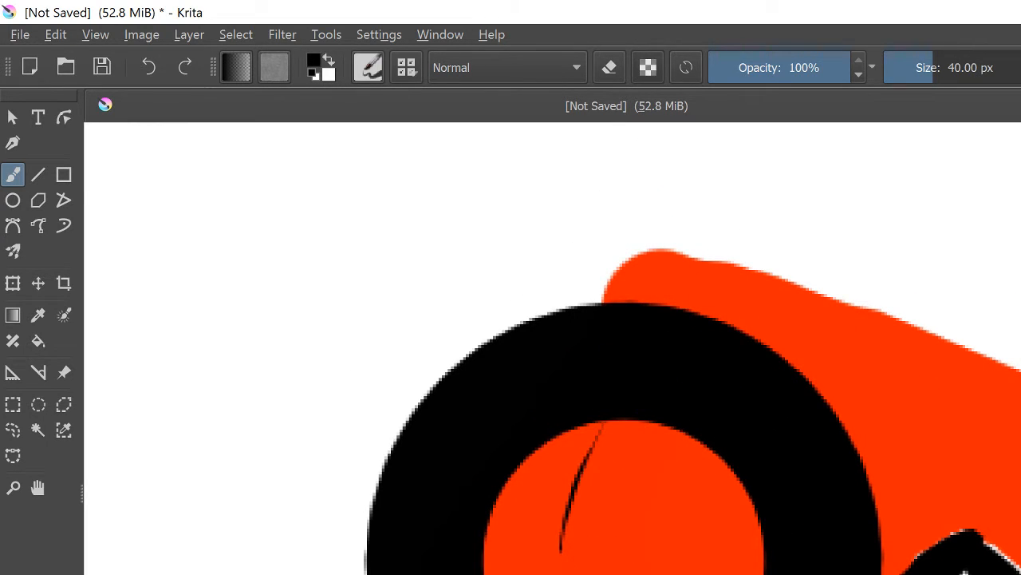
Undo the thin stroke and paint black spokes across the wheel's red centre
click(546, 556)
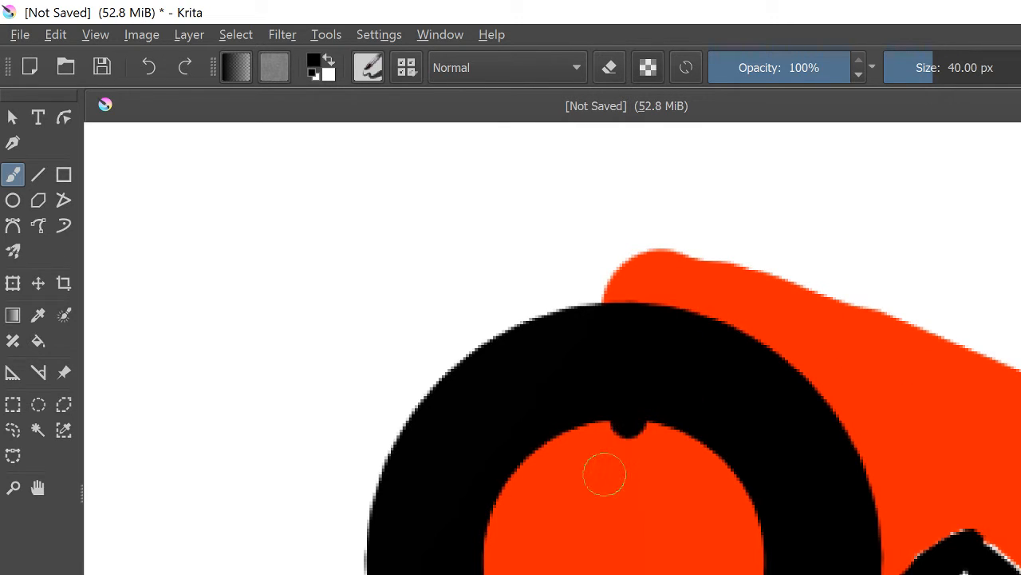
drag(605, 475, 806, 518)
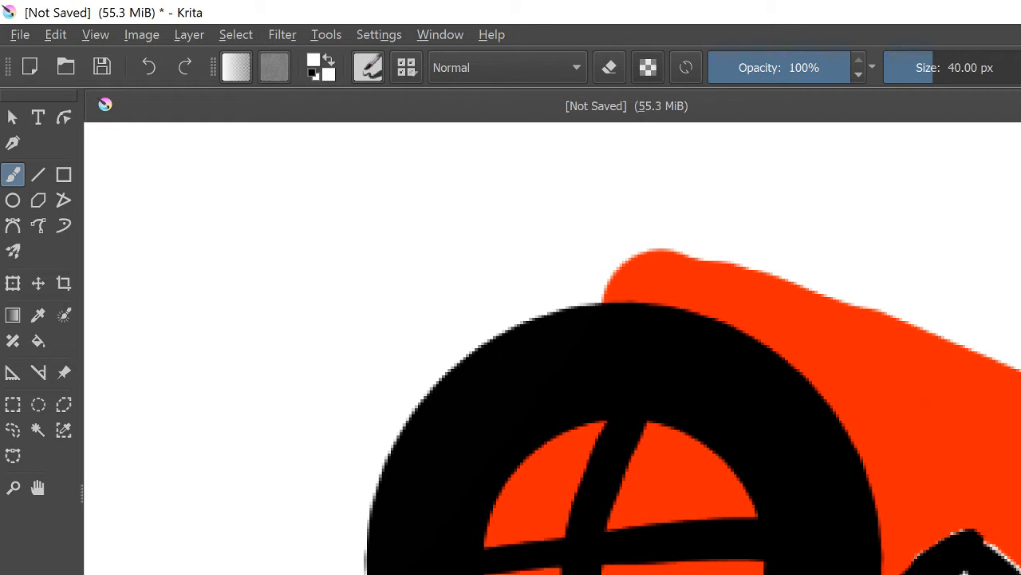
Switch to the Fill tool to fill the lower wheel centre with white
click(39, 341)
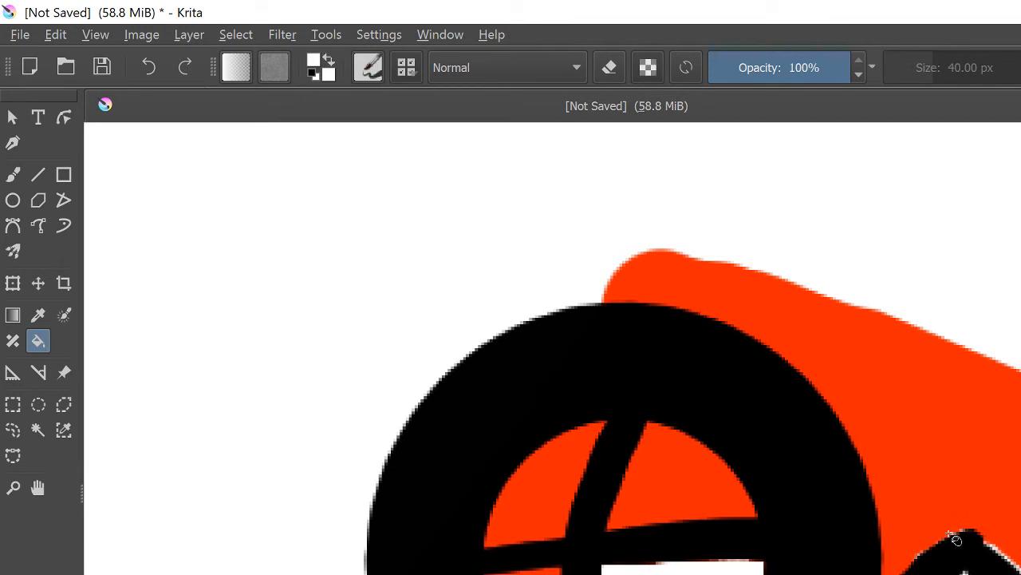
mouse_move(530, 562)
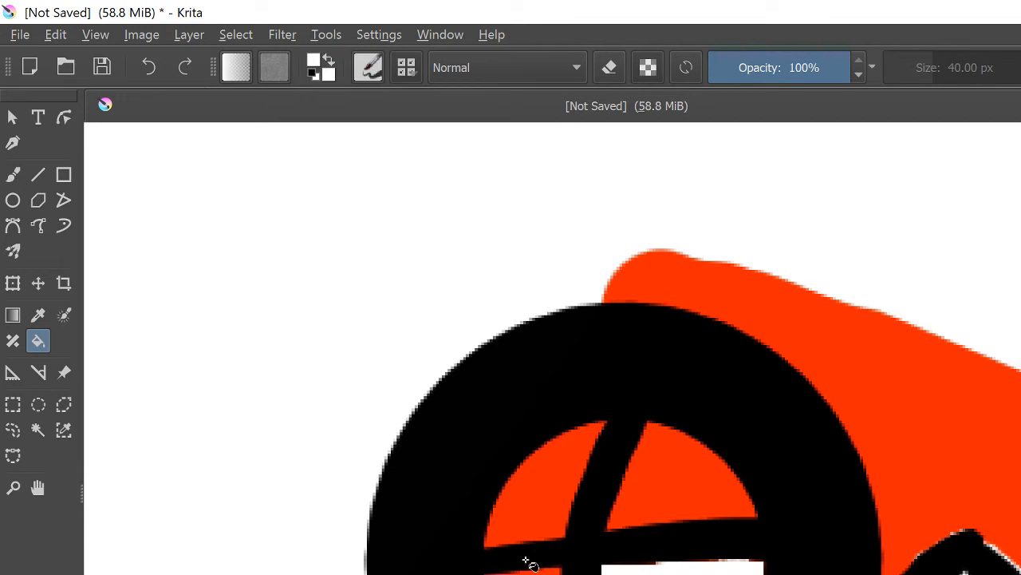
mouse_move(559, 503)
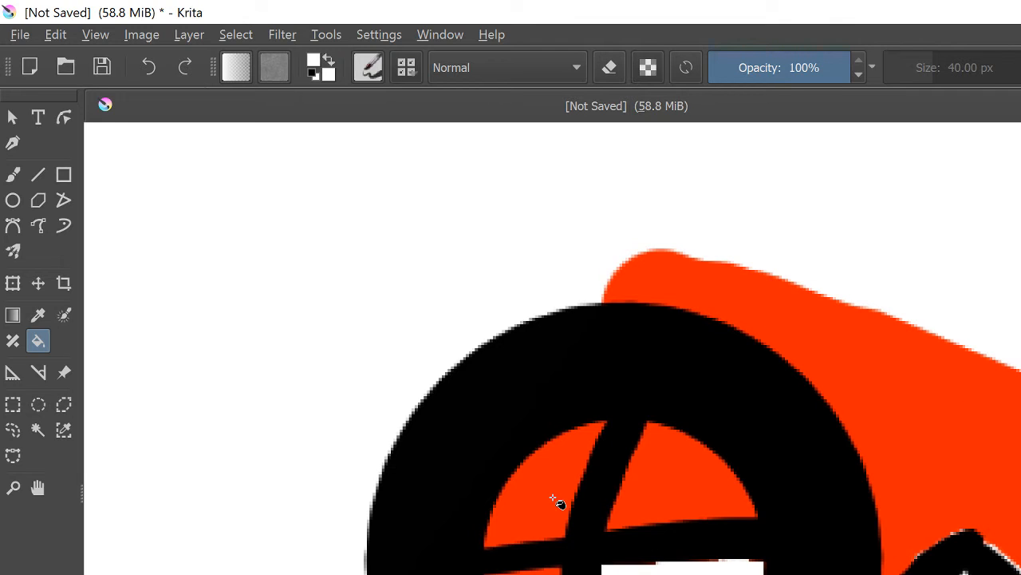